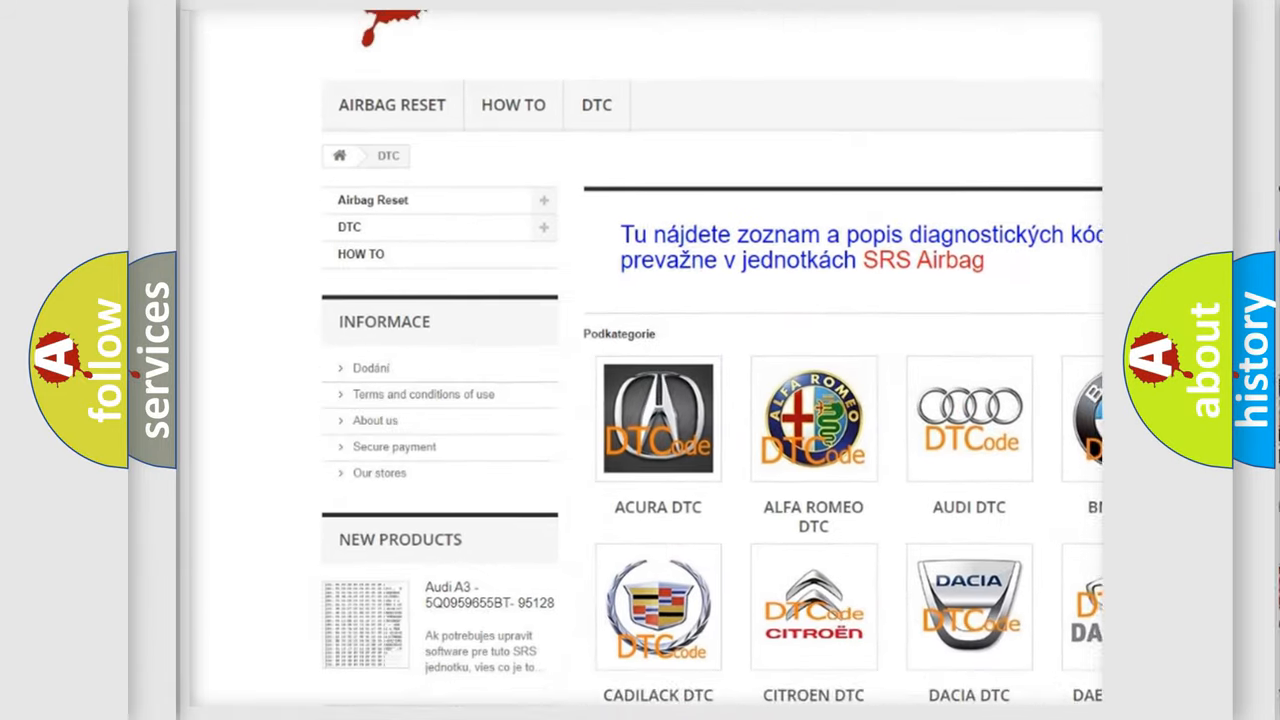
Scroll down the DTC page to reveal the brand tiles through the Hyundai row.
scroll("down", 3)
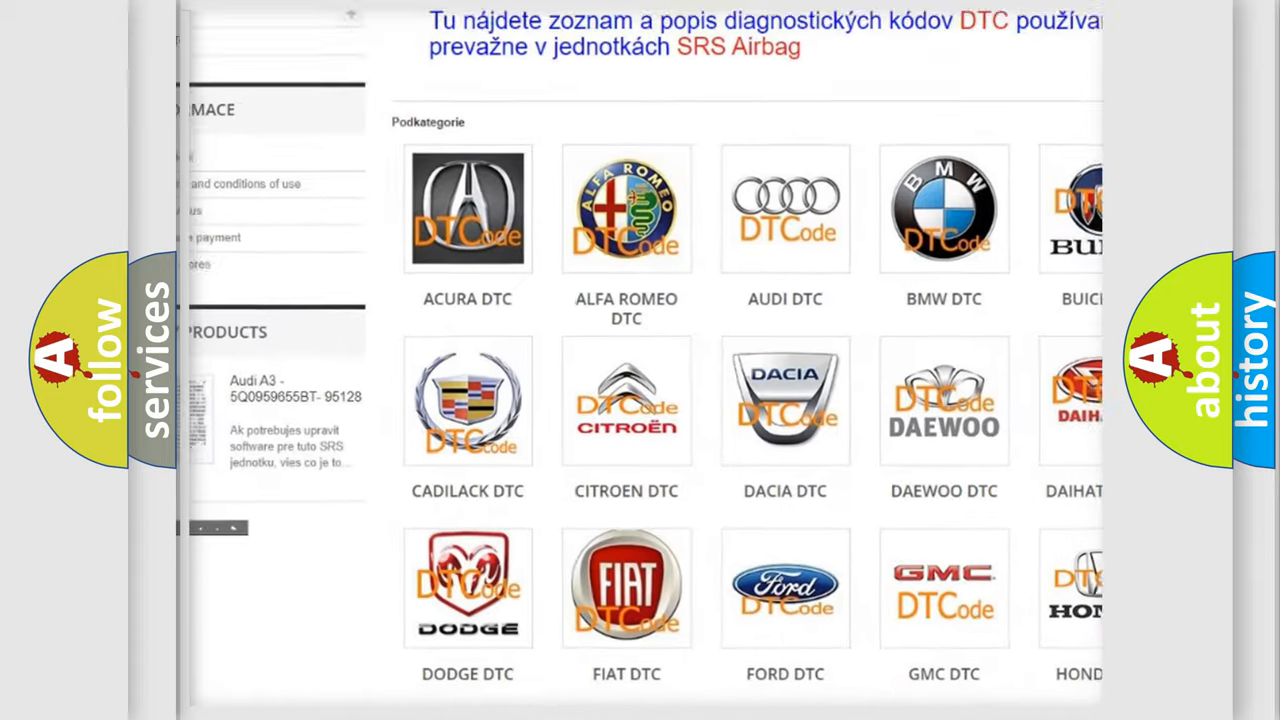
scroll("down", 3)
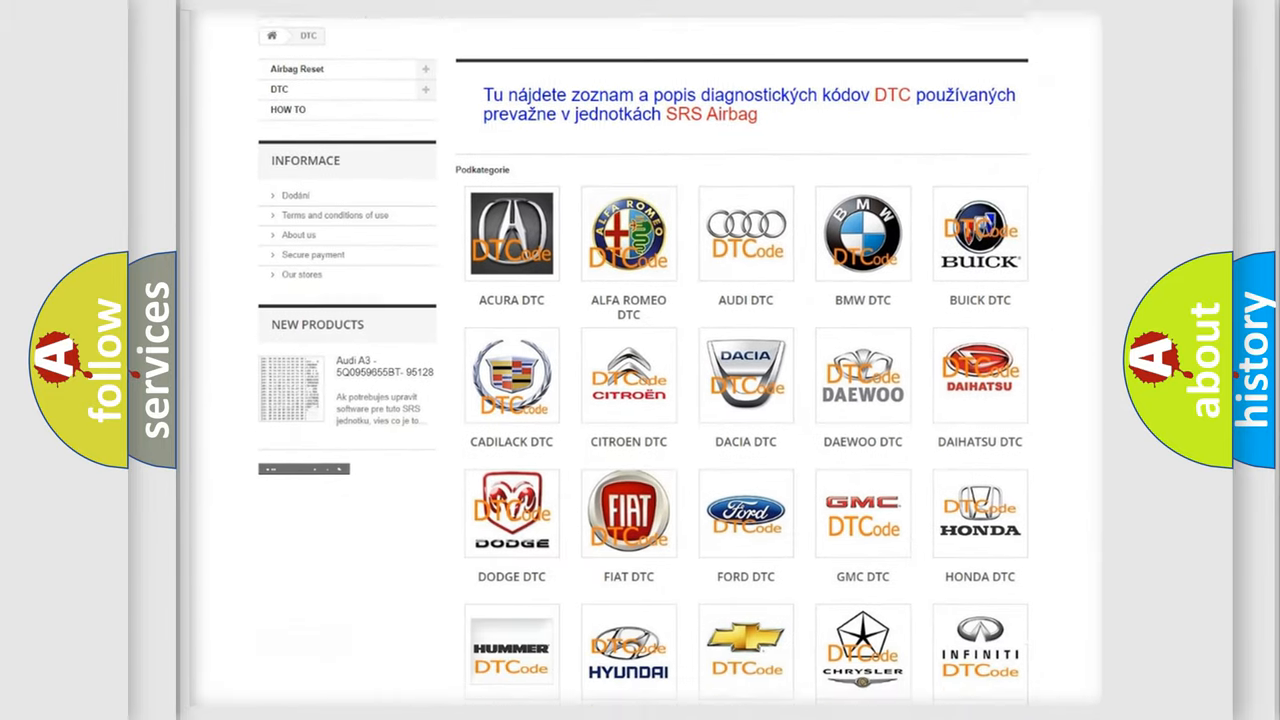
scroll("down", 3)
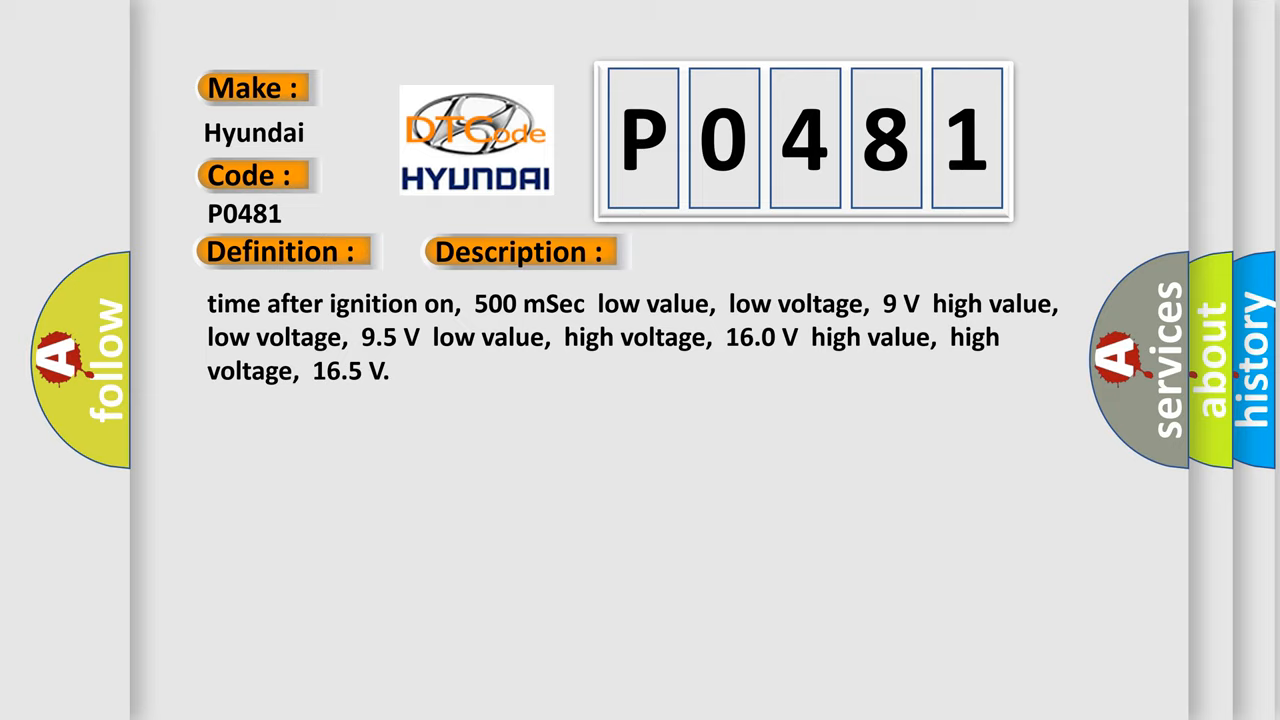
Advance to the P0481 Cause slide naming the Transmission Control Unit (TCM).
left_click(733, 251)
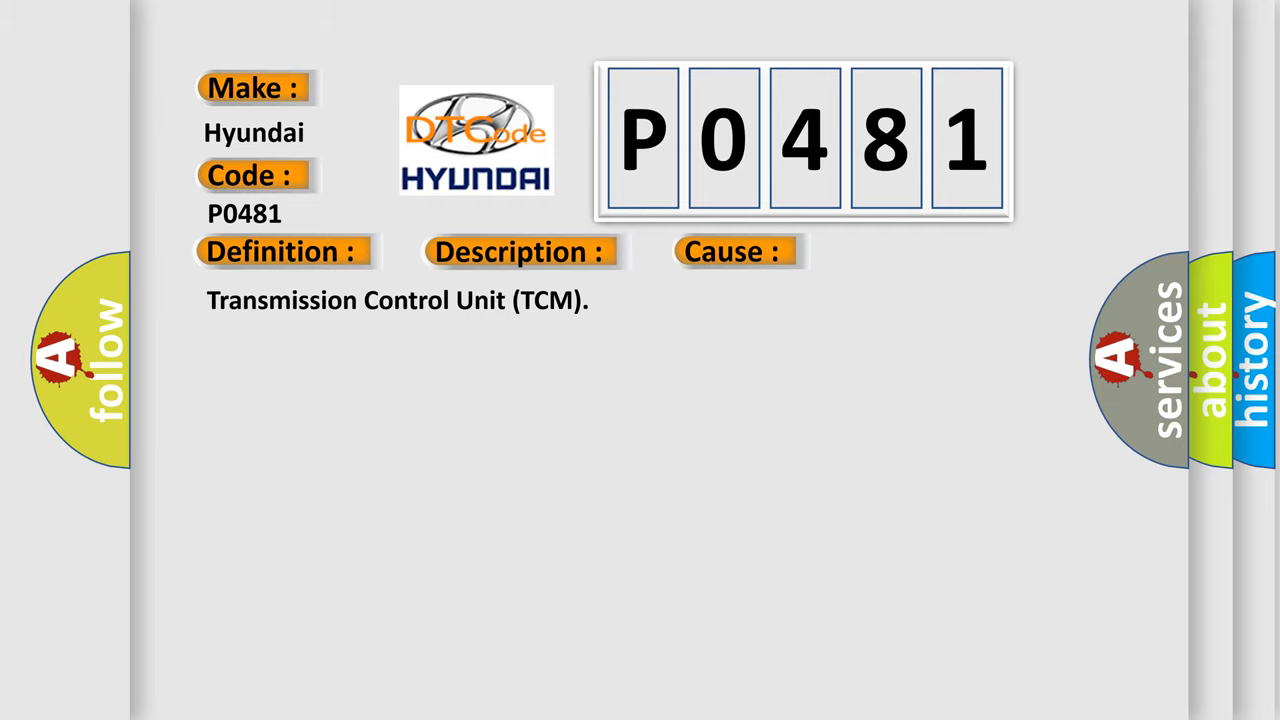